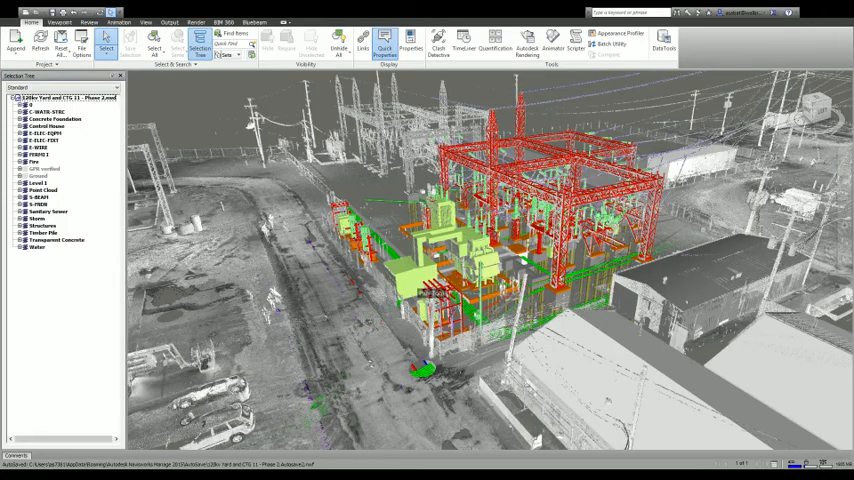
Orbit the substation model toward ground level to expose the foundation piles
{"action": "left_click_drag", "start_coordinate": [450, 250], "coordinate": [424, 330]}
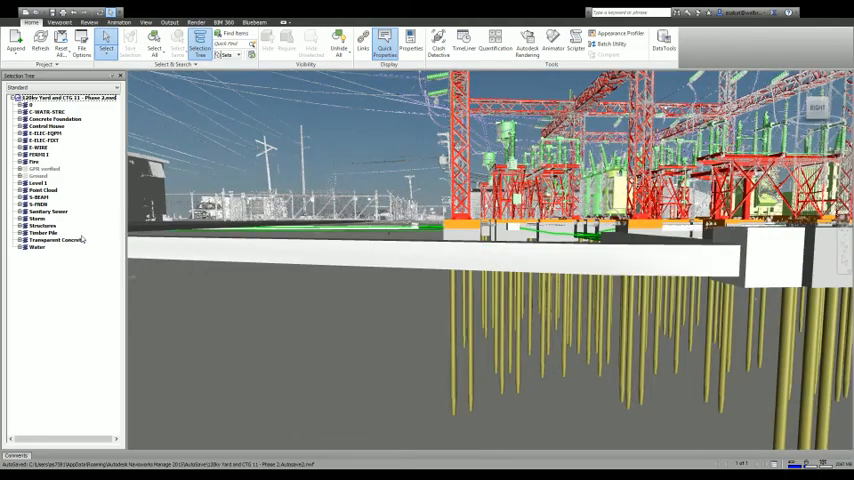
Select the concrete foundation slab sitting above the exposed pile field
{"action": "left_click", "coordinate": [56, 240]}
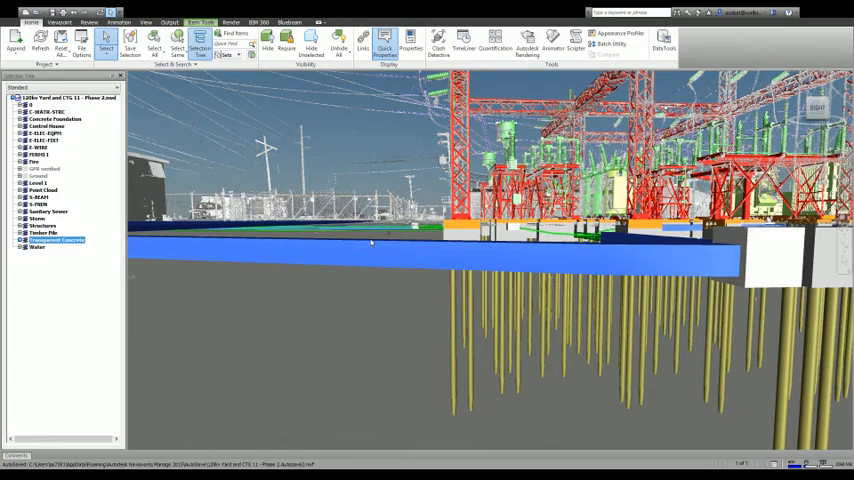
{"action": "mouse_move", "coordinate": [400, 264]}
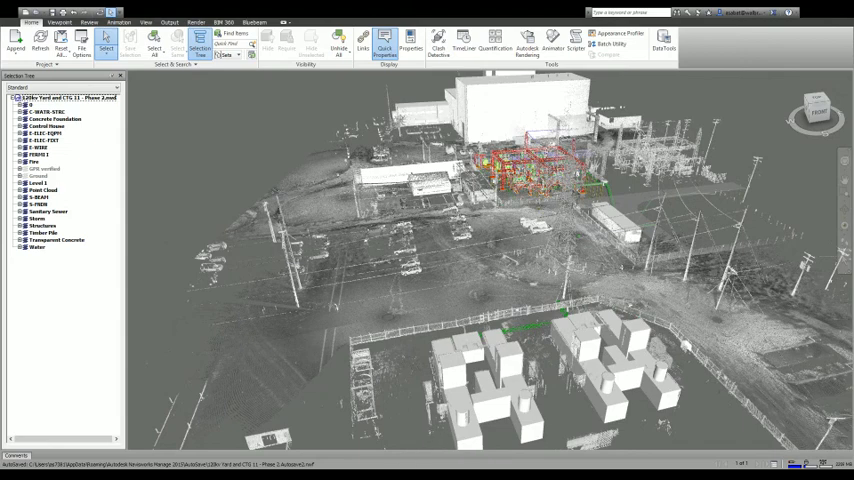
{"action": "mouse_move", "coordinate": [368, 136]}
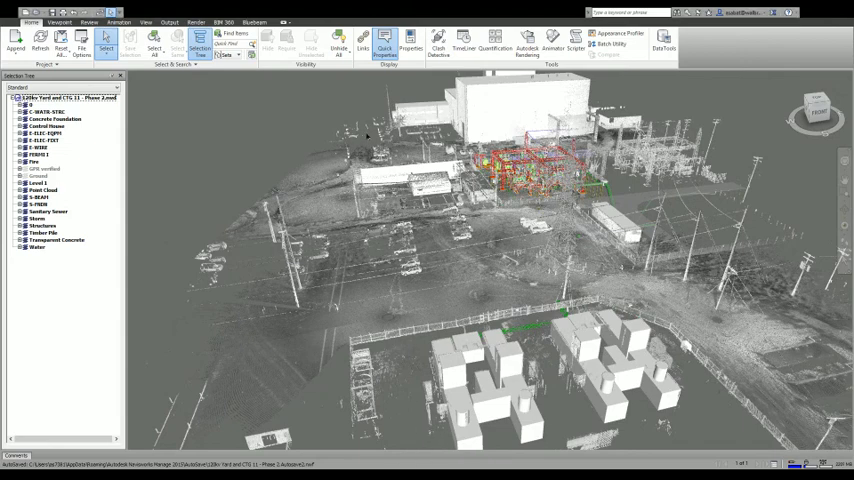